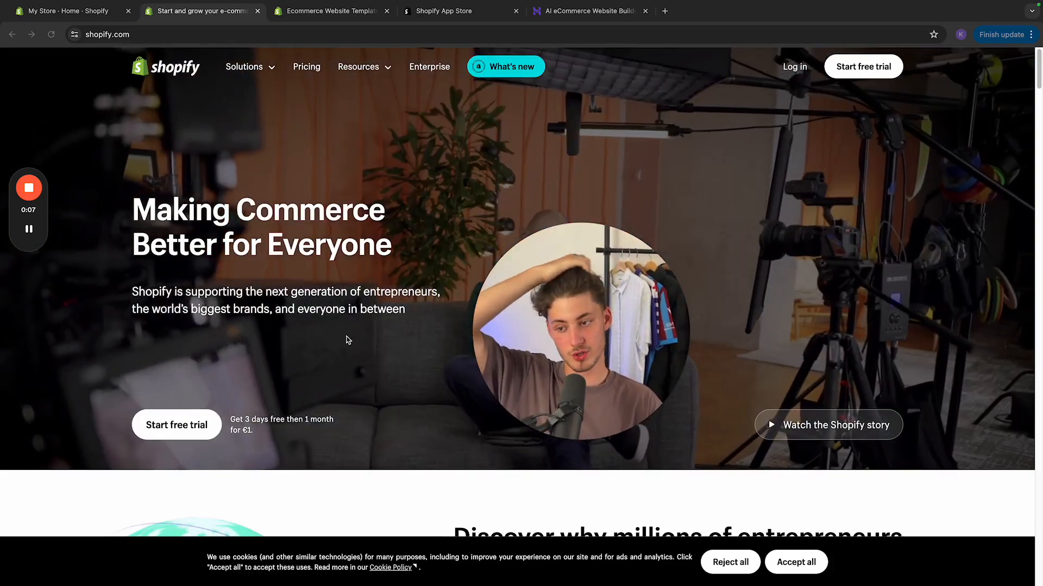
- Compare the shopify.com homepage with Hostinger's ecommerce builder page, scrolling each across tabs
left_click(588, 11)
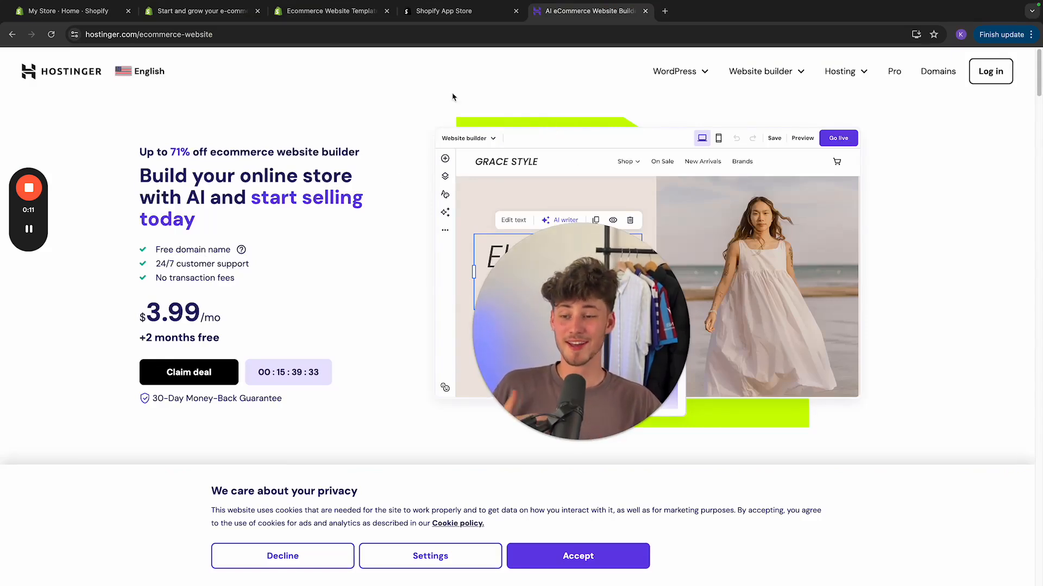
left_click(66, 11)
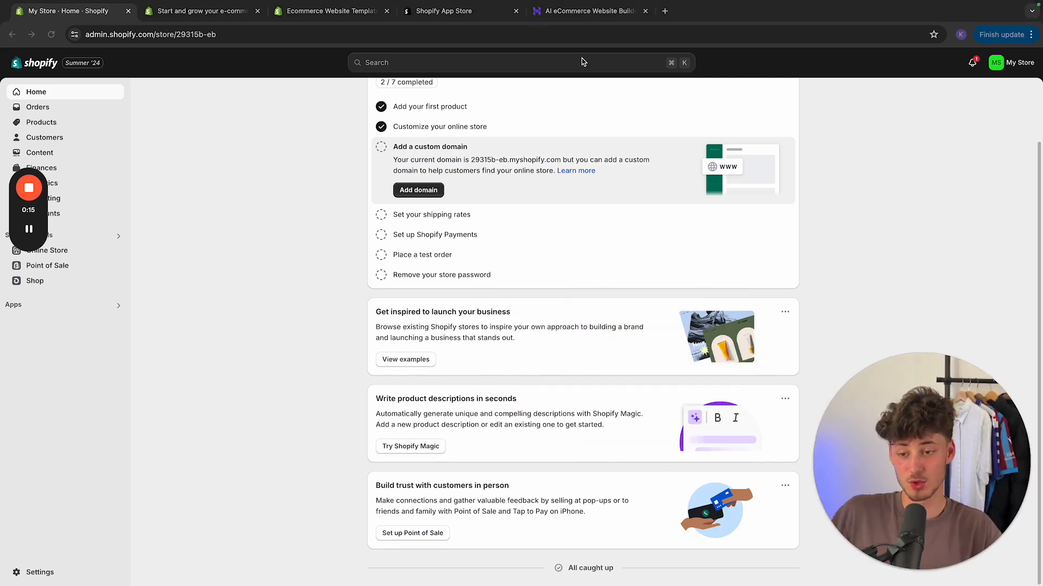
mouse_move(542, 185)
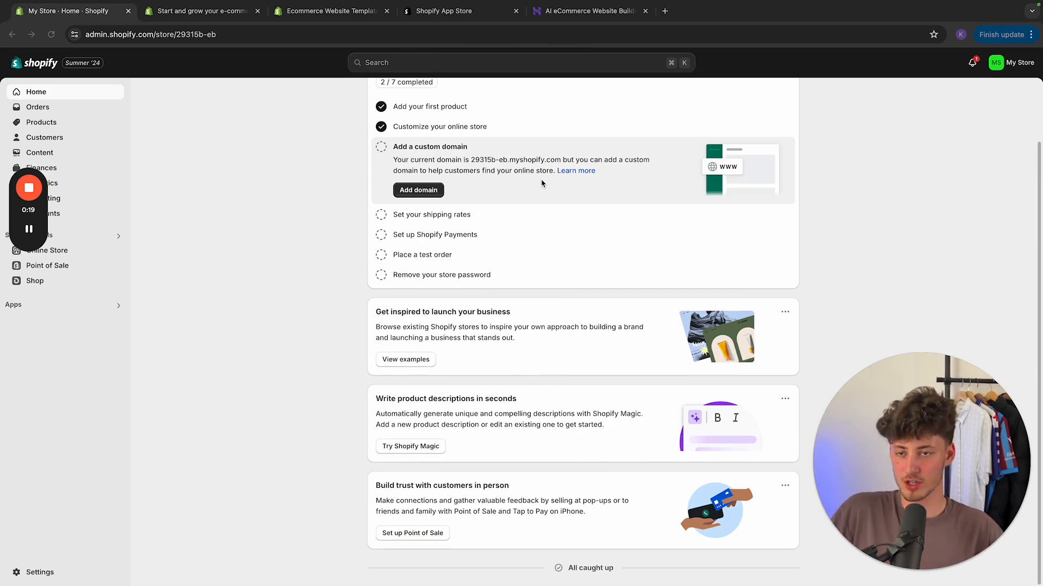
left_click(199, 11)
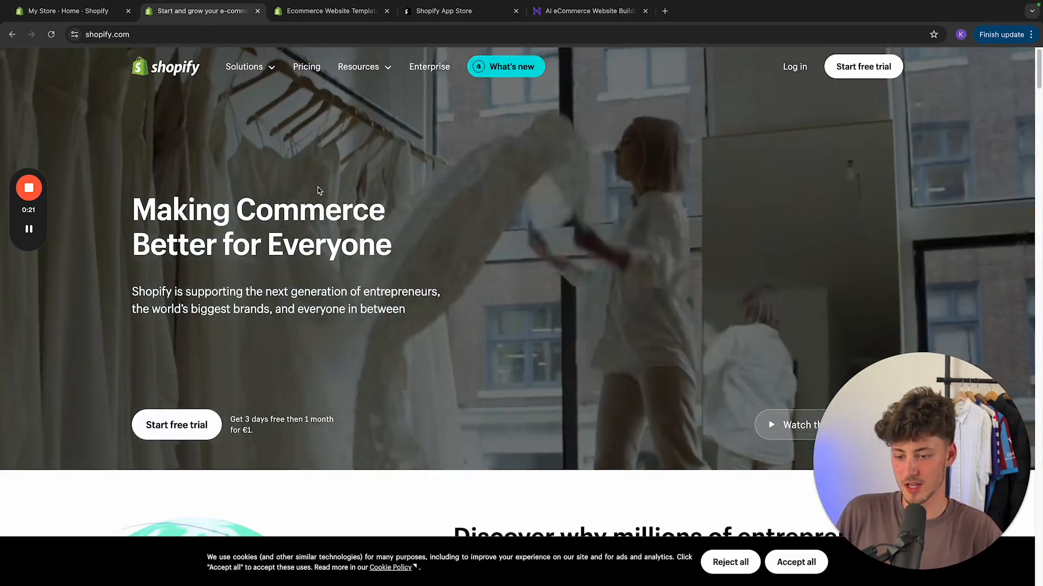
scroll("down", 3)
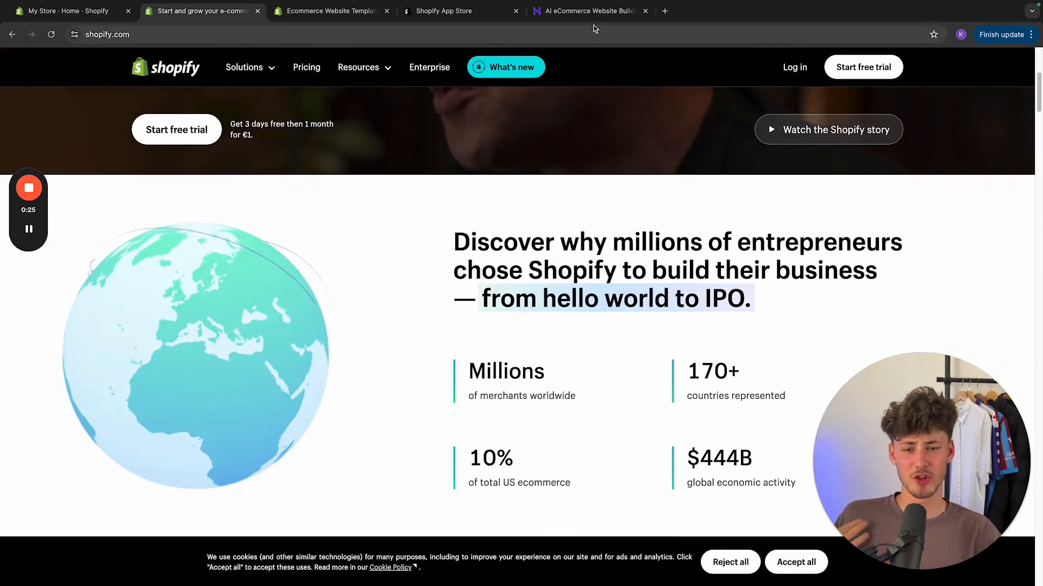
left_click(587, 11)
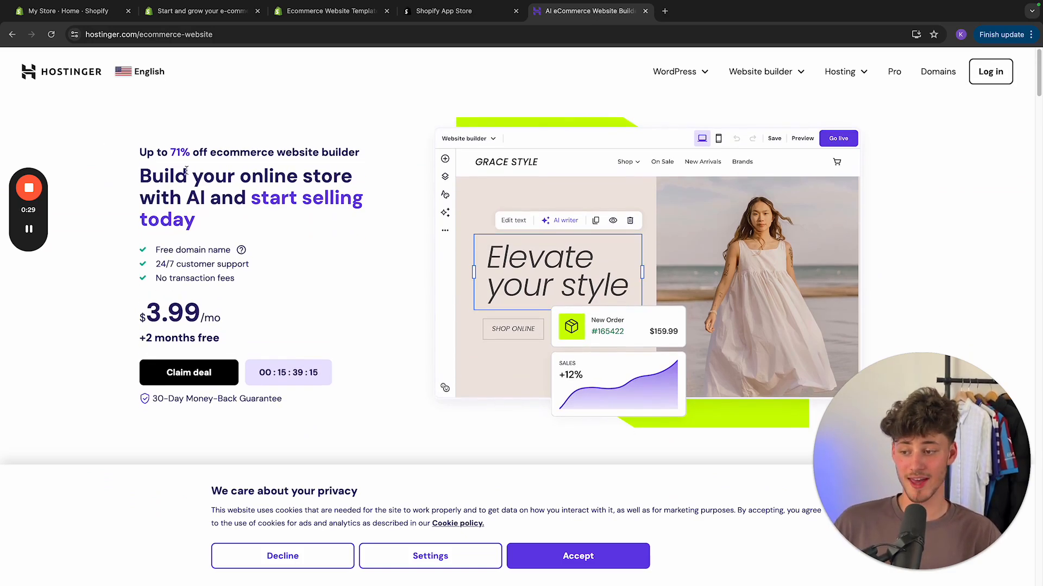
scroll("down", 3)
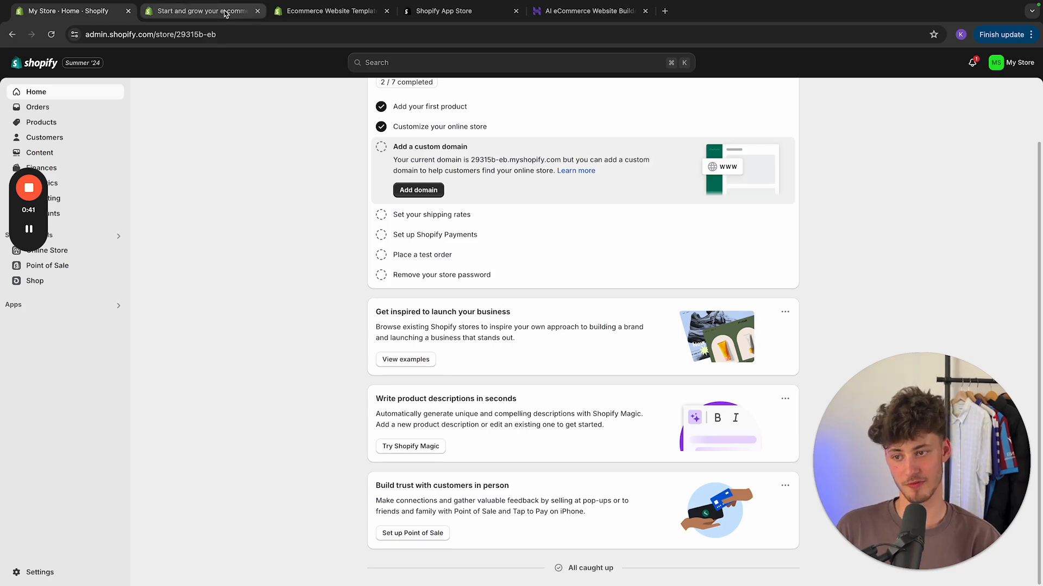
left_click(199, 11)
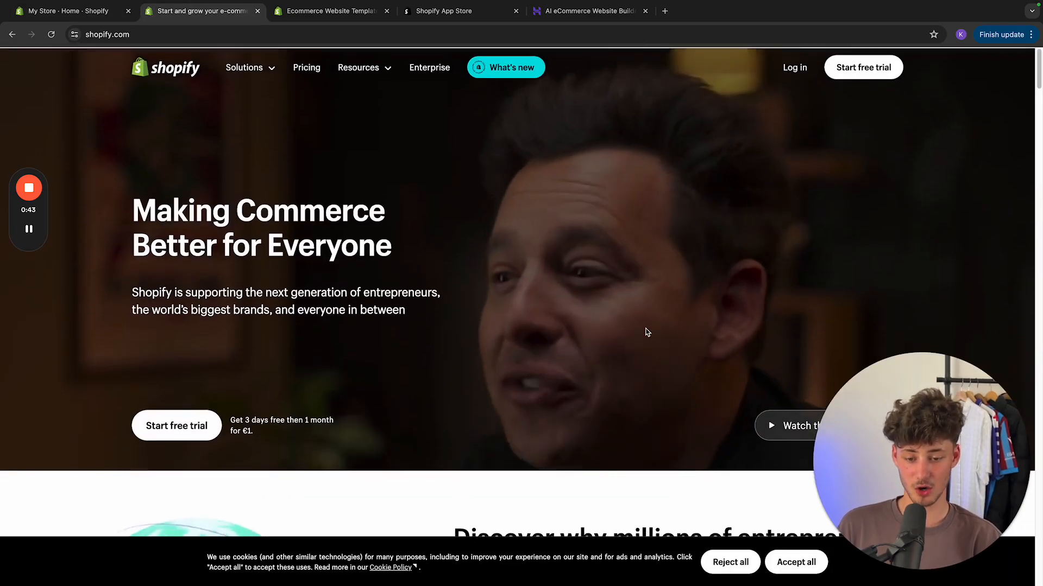
scroll("down", 3)
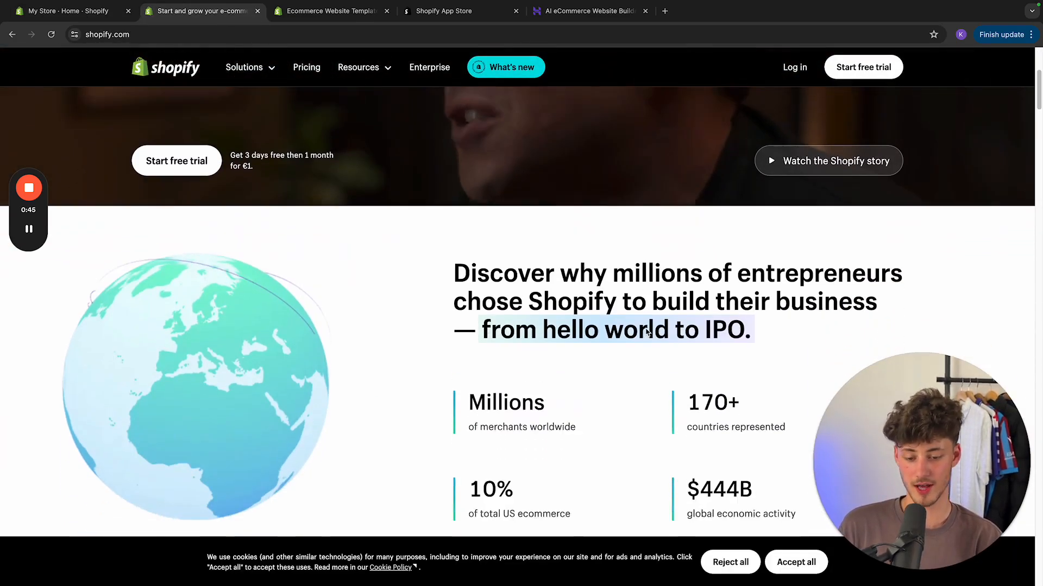
scroll("down", 3)
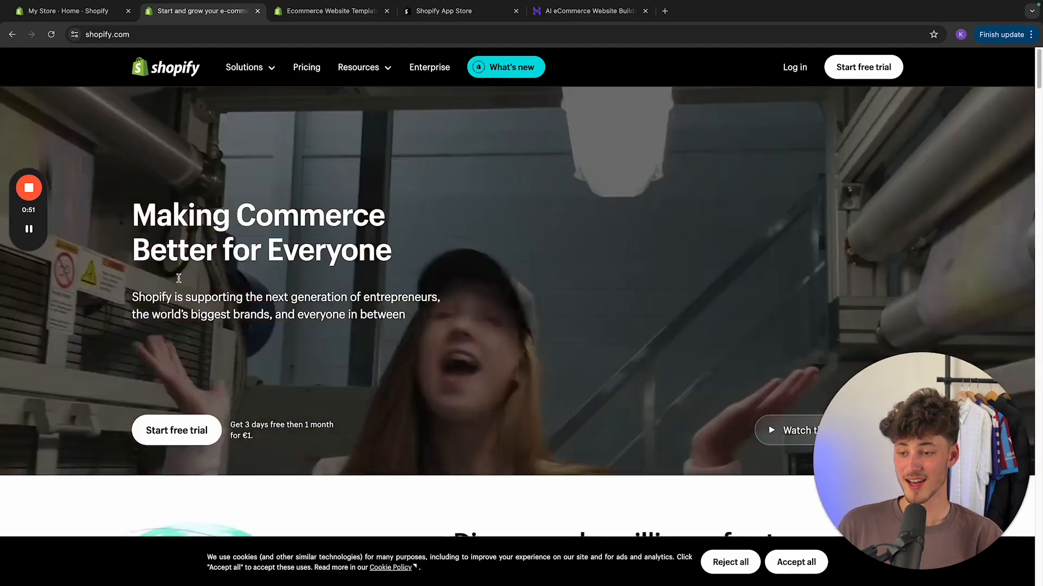
scroll("down", 3)
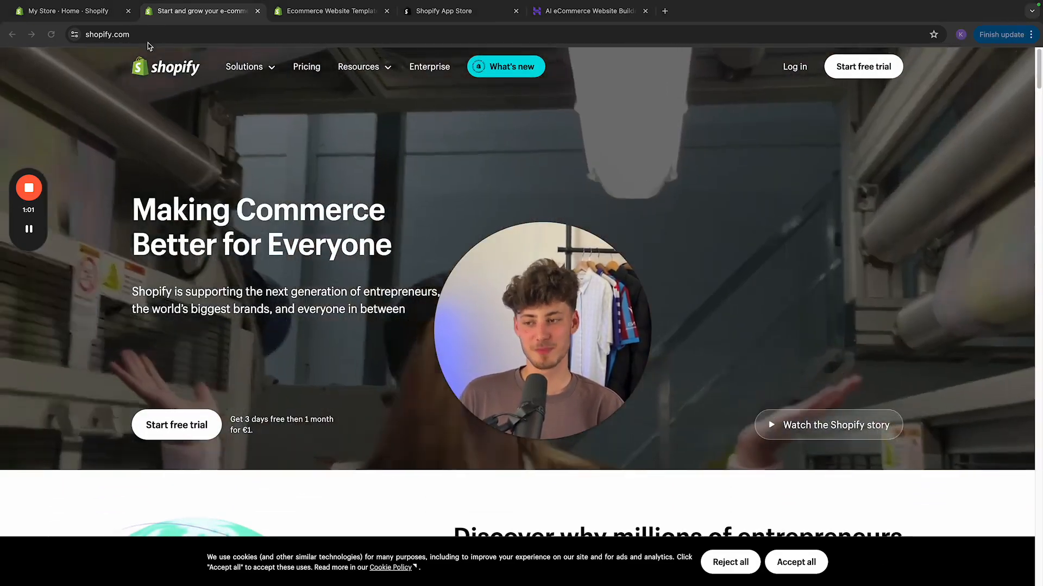
left_click(66, 11)
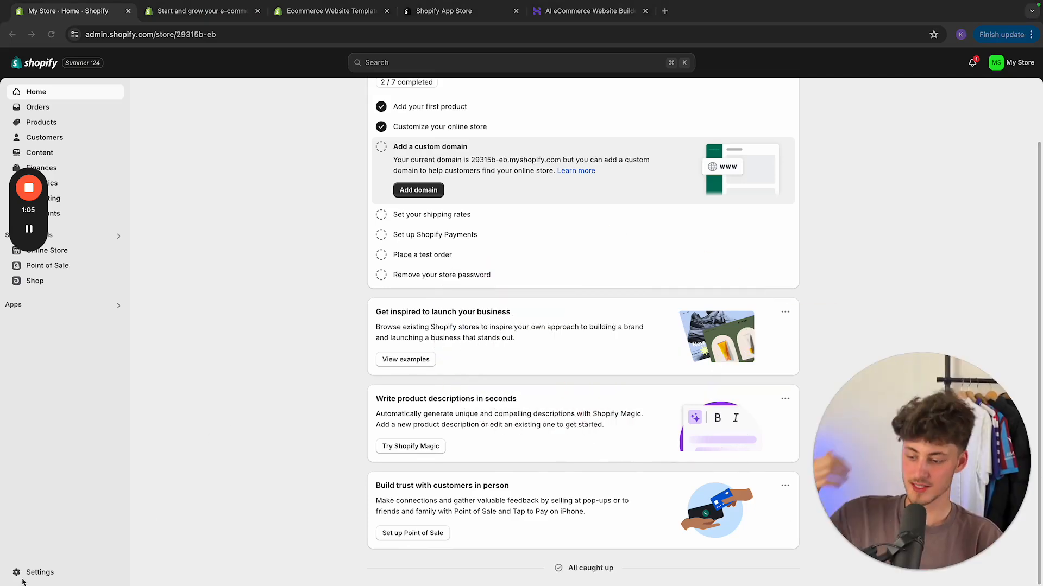
left_click(39, 571)
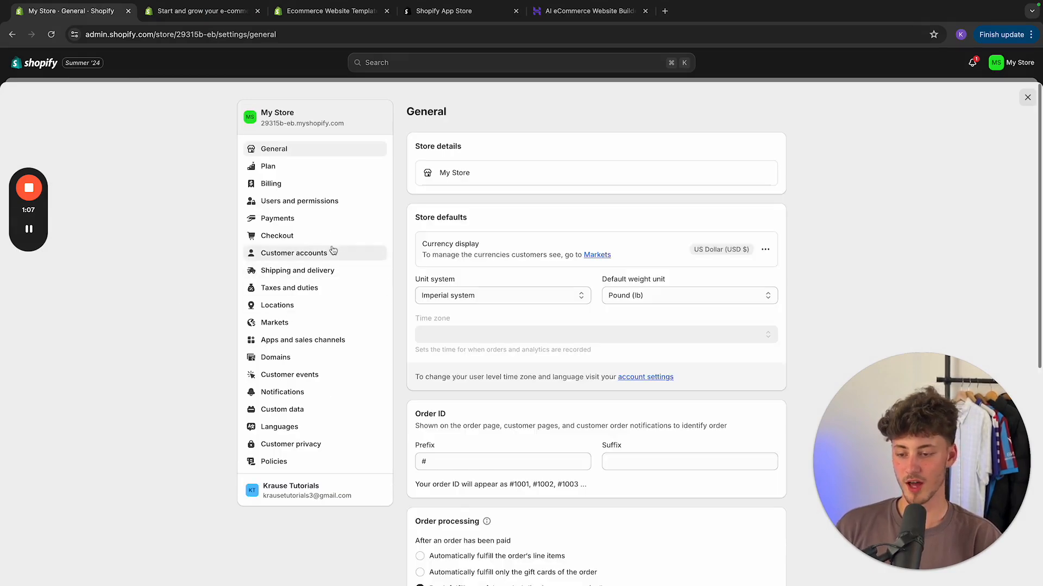
left_click(278, 218)
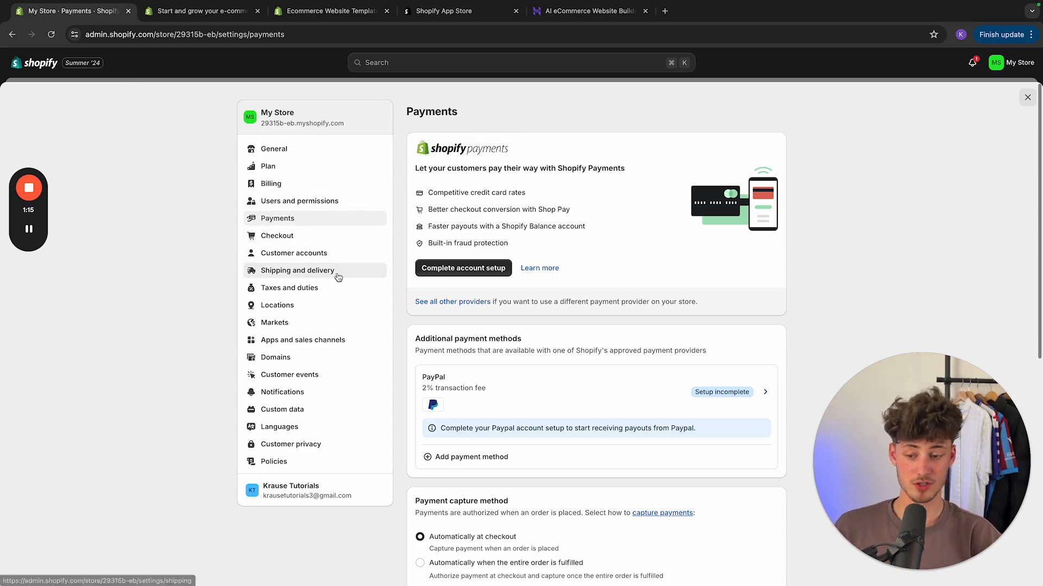
left_click(297, 270)
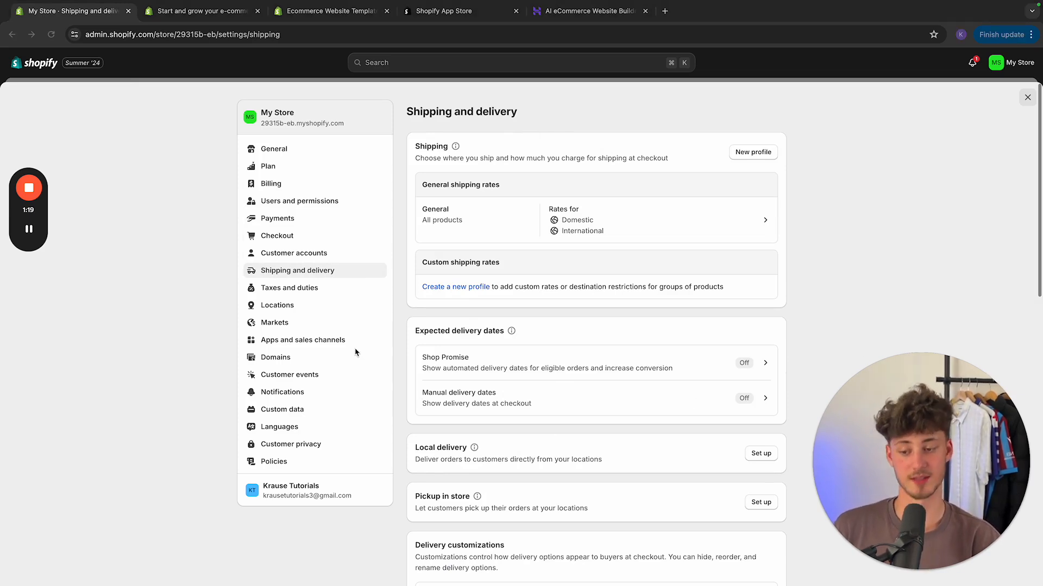
left_click(289, 287)
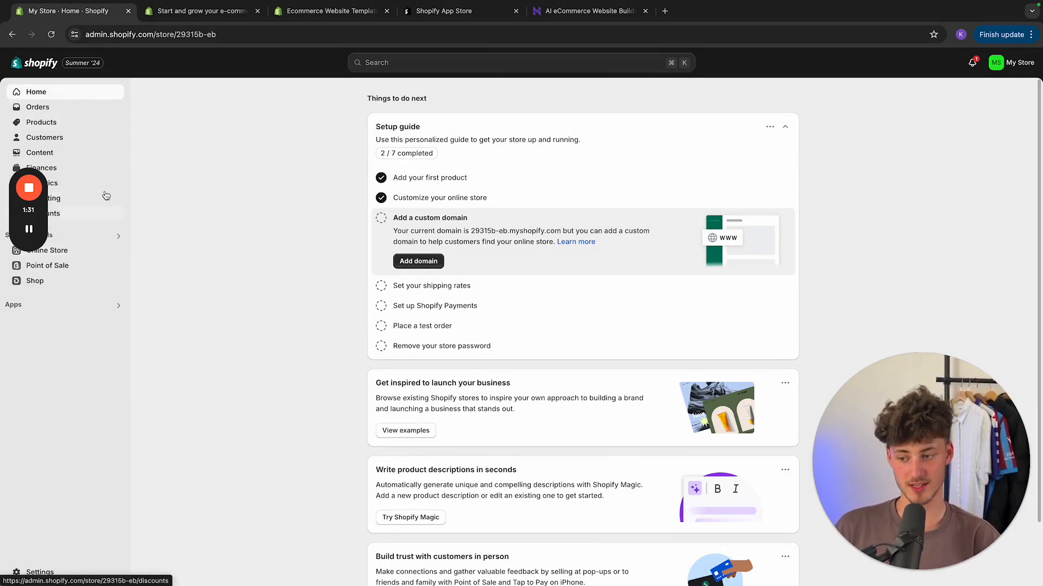
- Browse popular App Store apps and view the Zendrop dropshipping listing
left_click(199, 11)
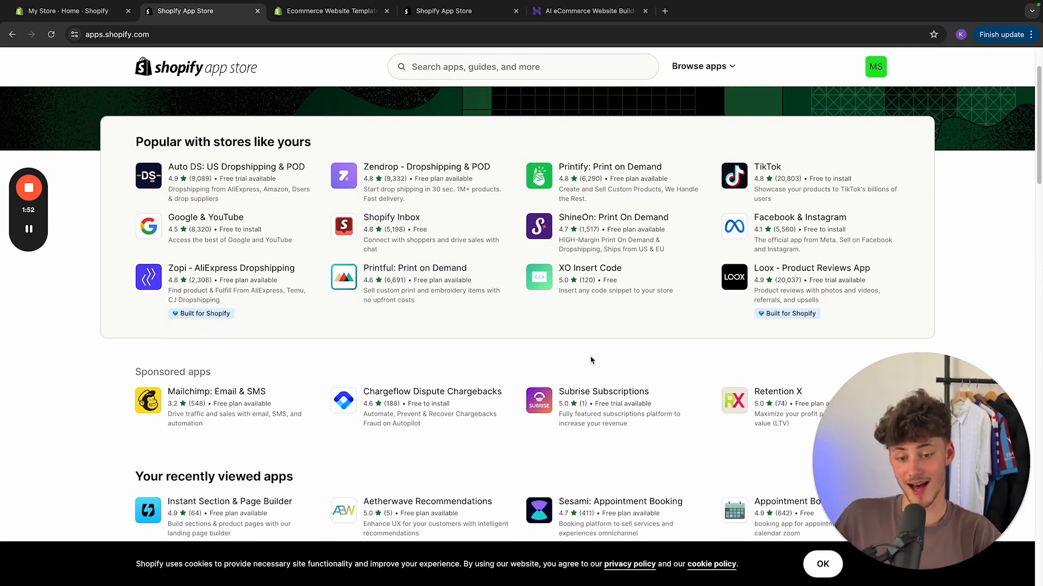
scroll("down", 3)
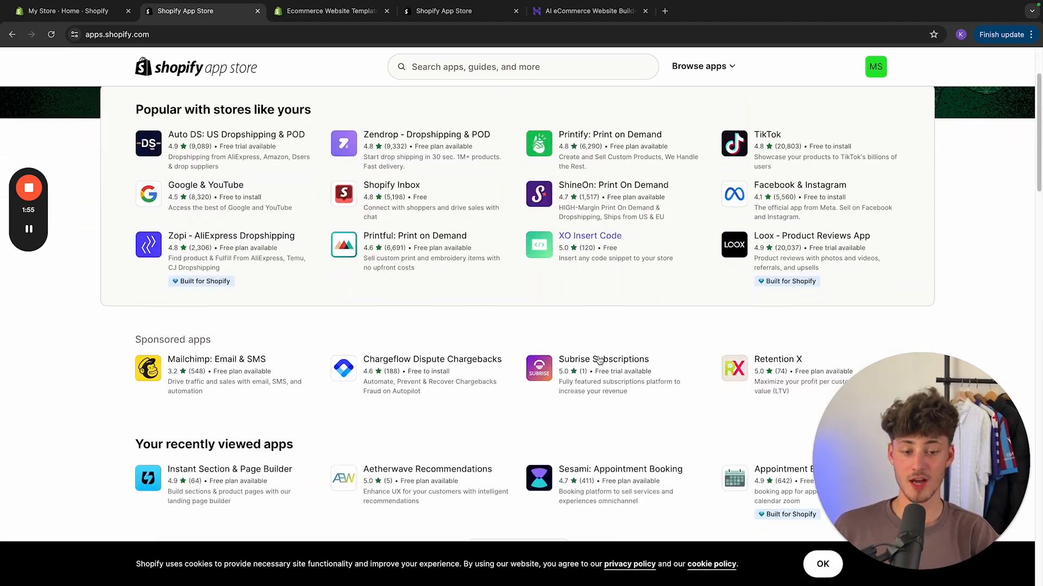
left_click(426, 134)
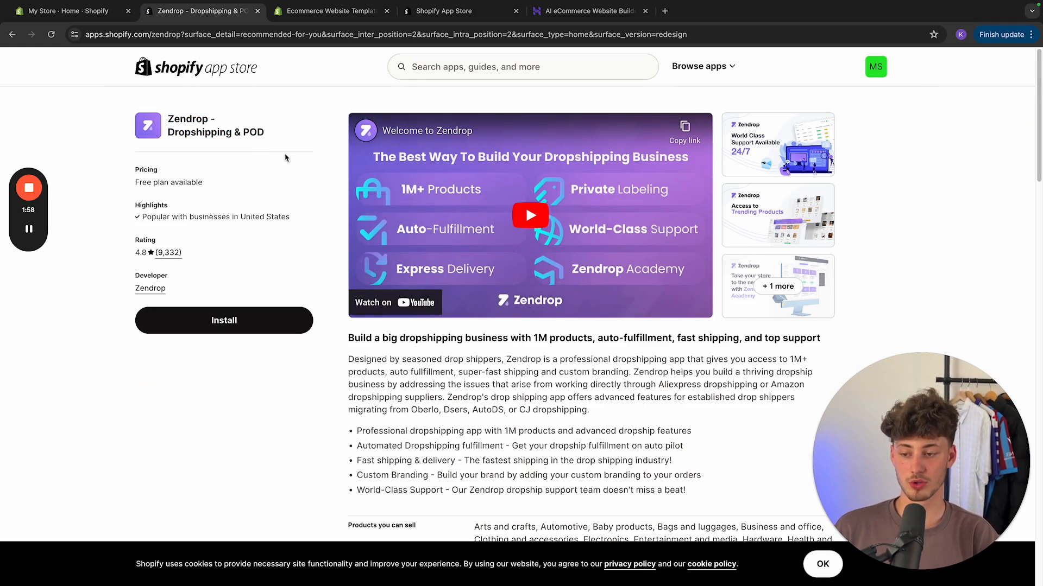
mouse_move(282, 183)
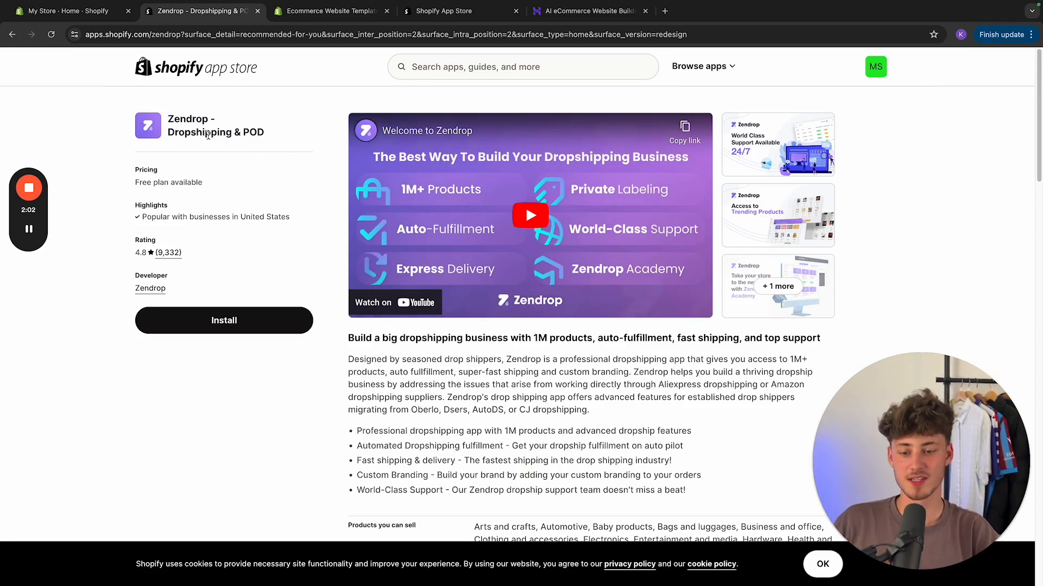
left_click(12, 35)
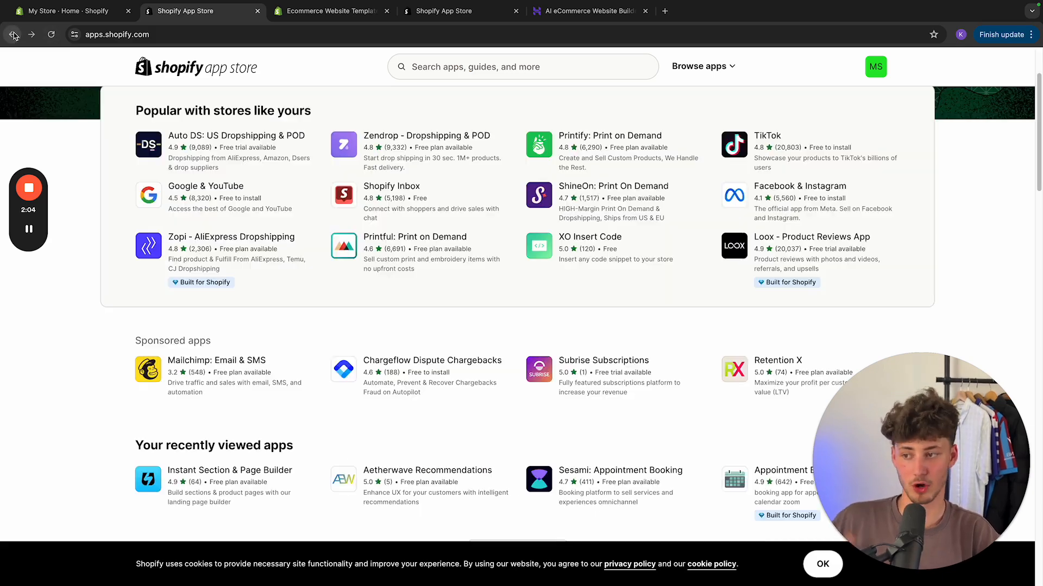
- Scroll the App Store and search for upsell apps
scroll("down", 3)
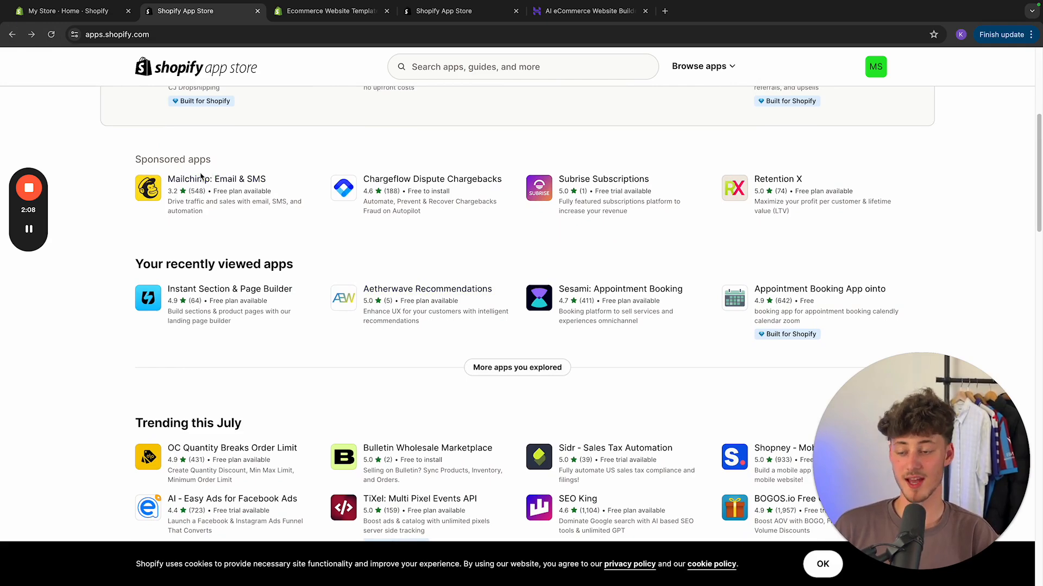
scroll("down", 3)
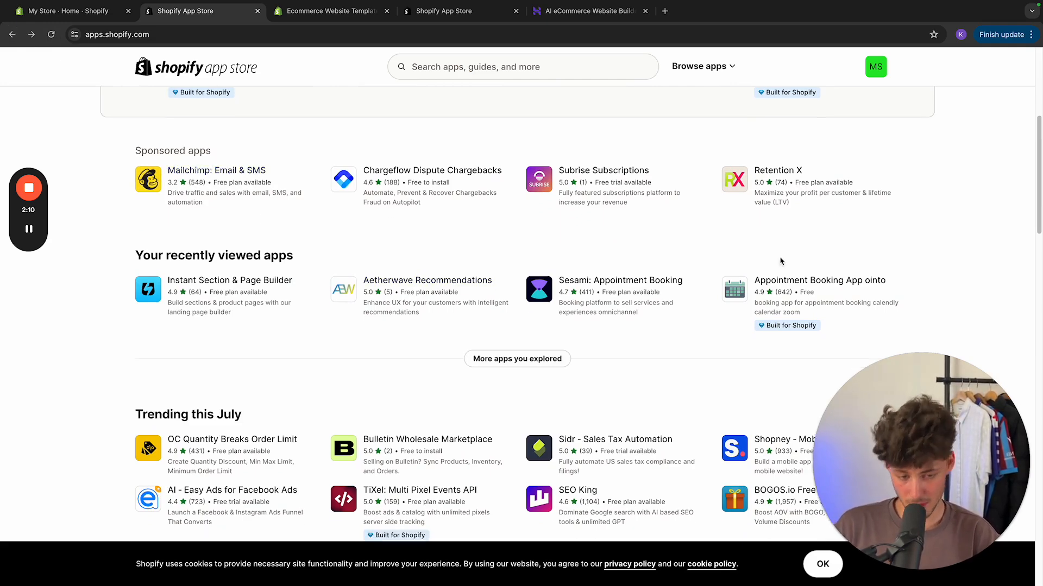
scroll("down", 3)
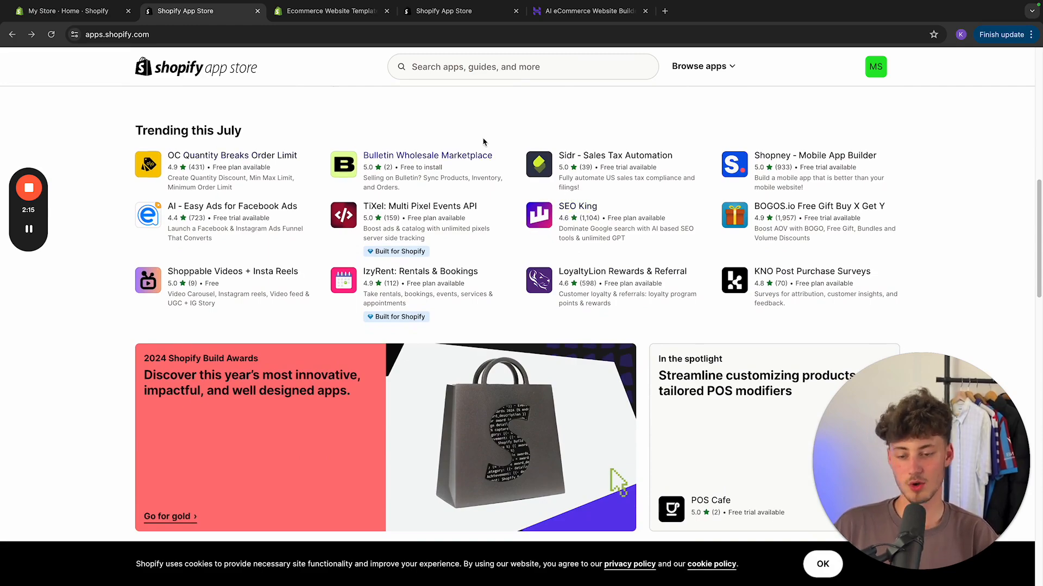
type("upseels")
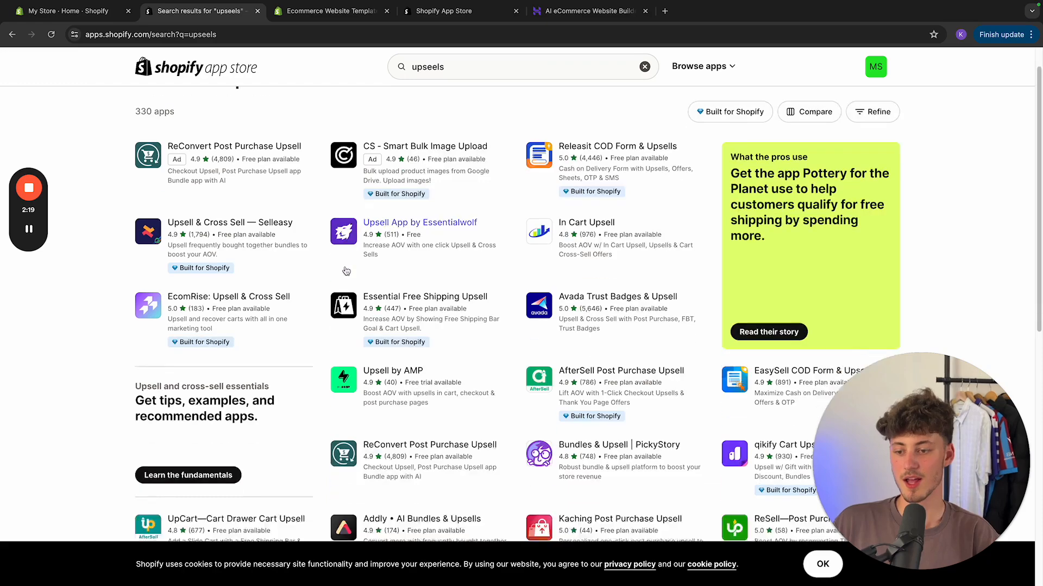
scroll("down", 3)
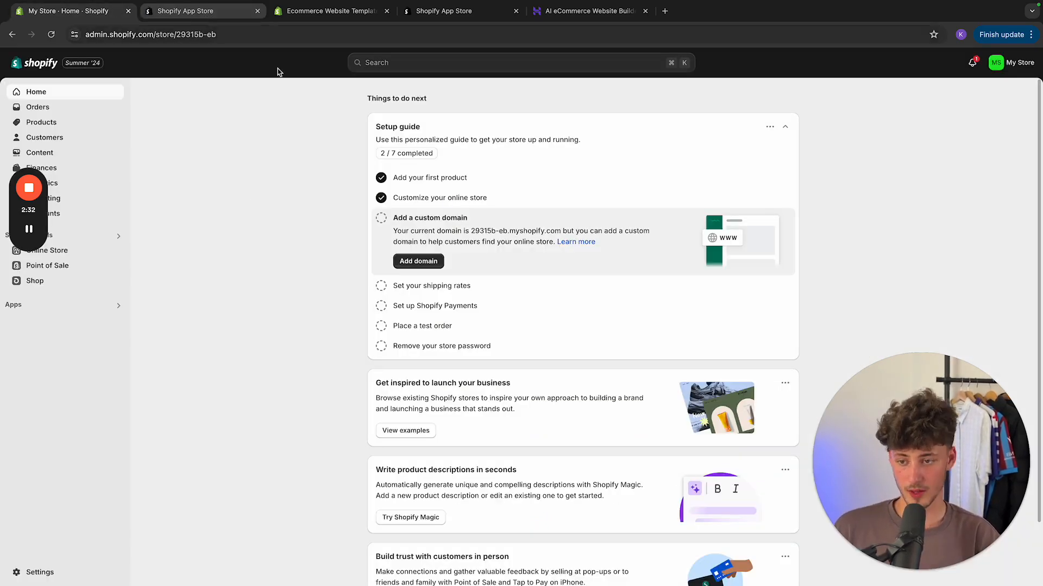
- Filter the Theme Store to the 13 free themes and scroll through them
left_click(327, 11)
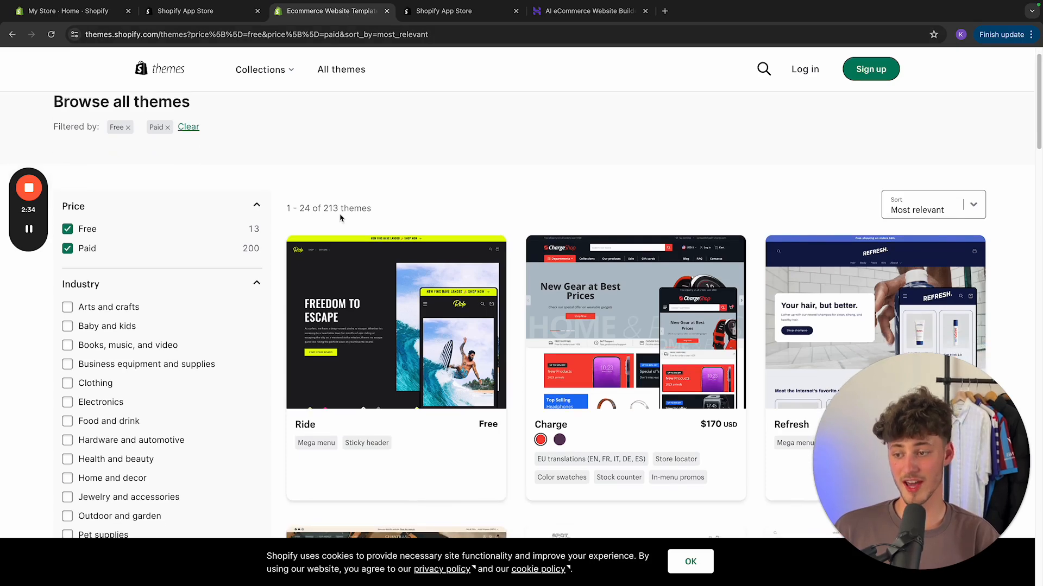
scroll("down", 3)
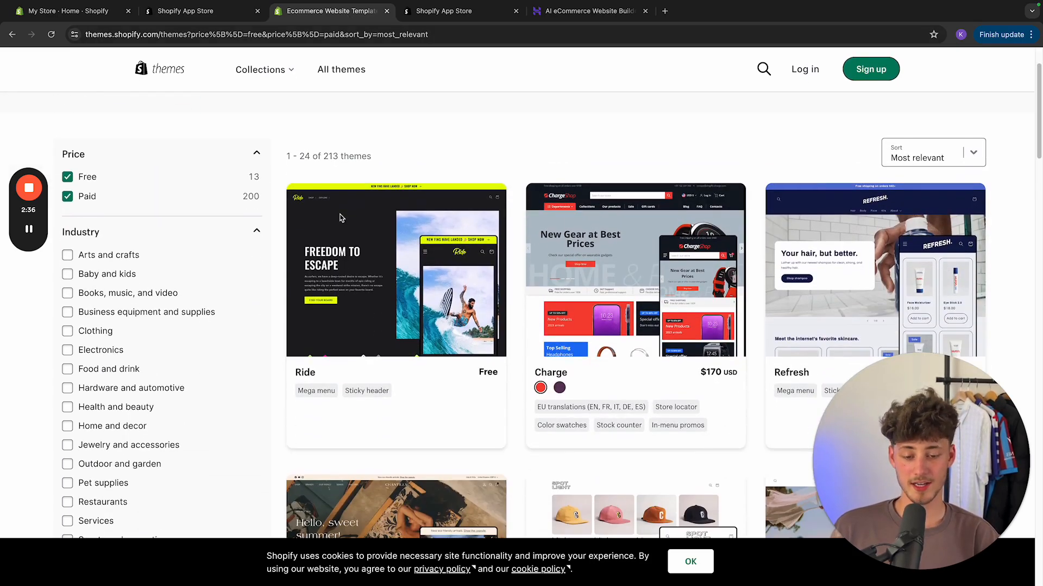
left_click(67, 196)
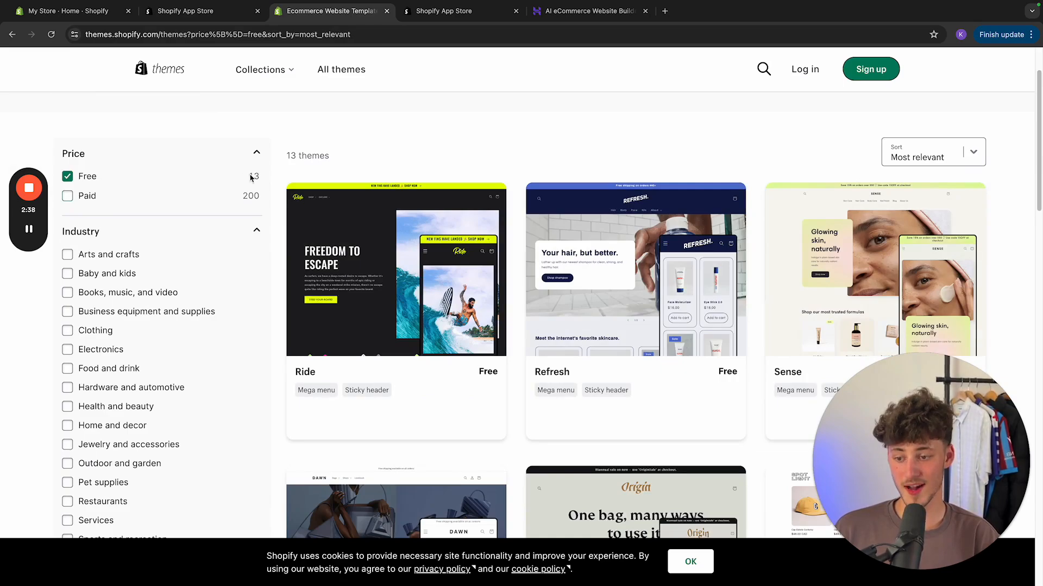
mouse_move(412, 155)
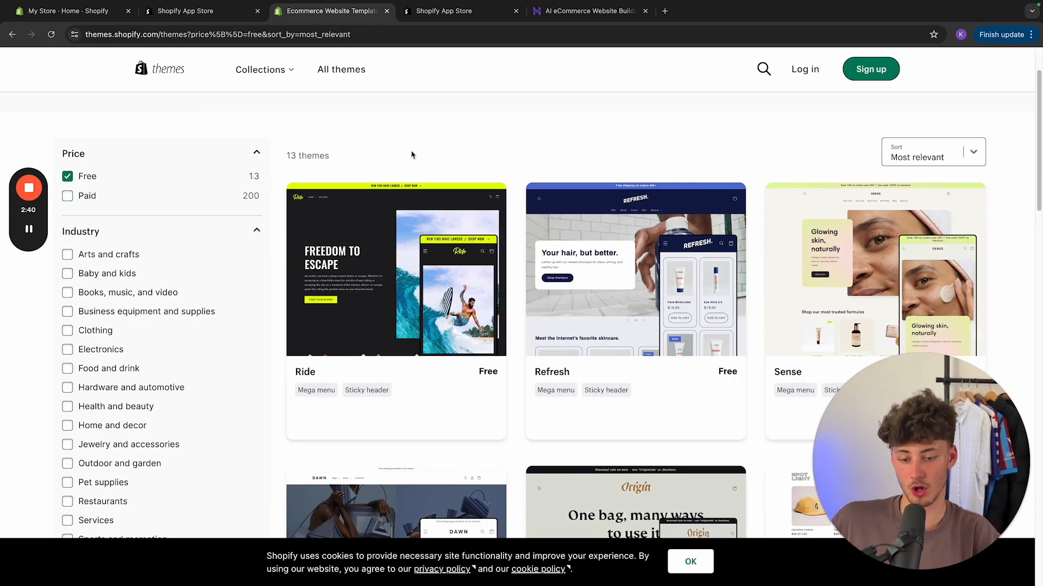
scroll("down", 3)
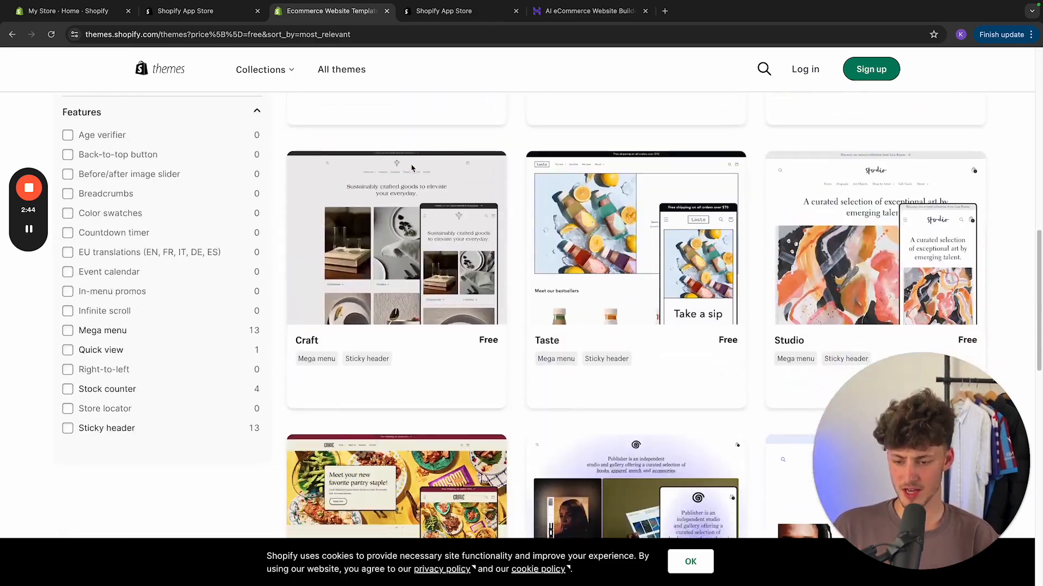
scroll("up", 3)
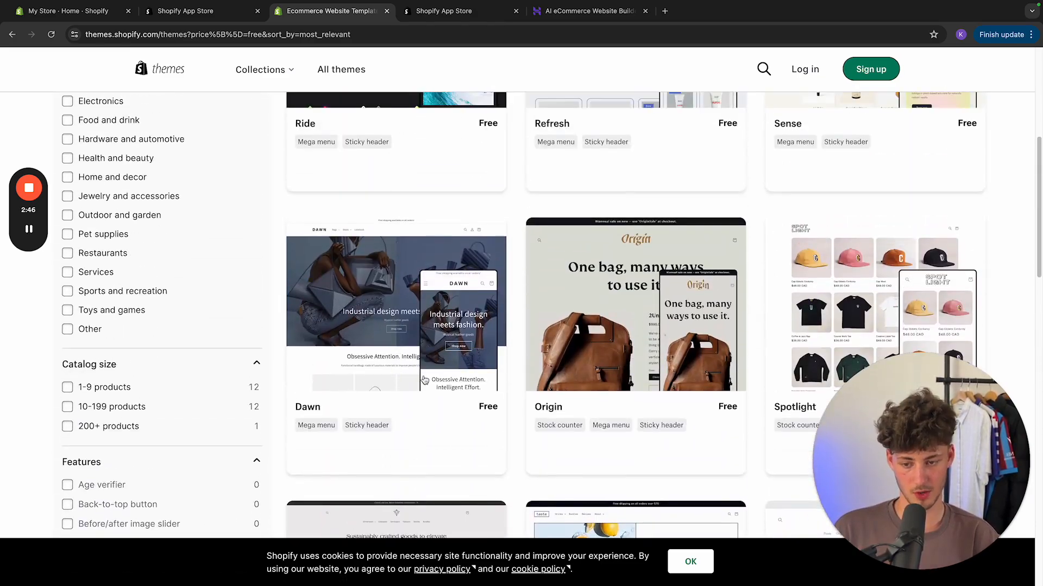
- Scroll through the full grid of 213 free and paid themes
scroll("down", 3)
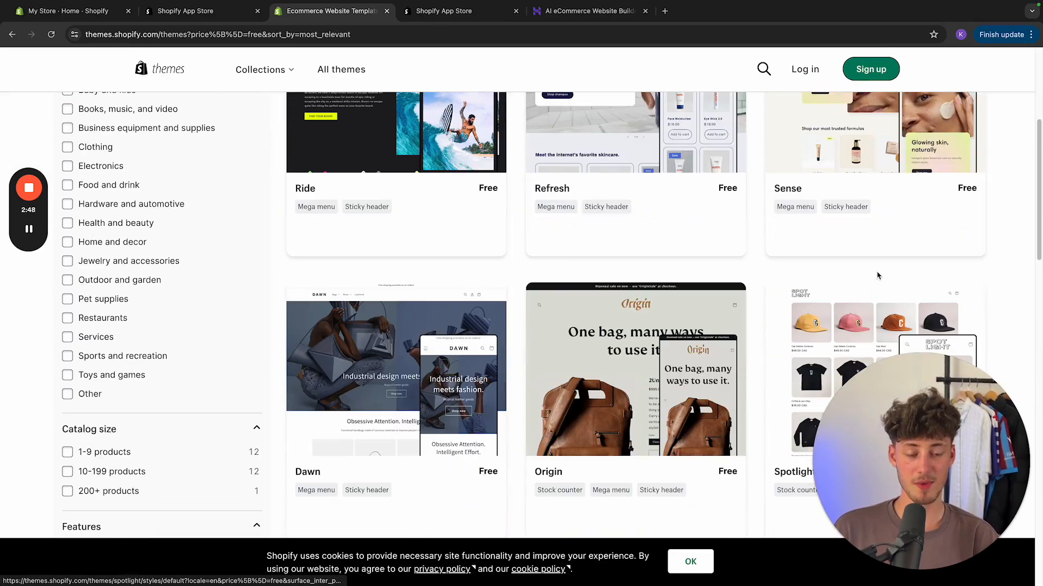
scroll("down", 3)
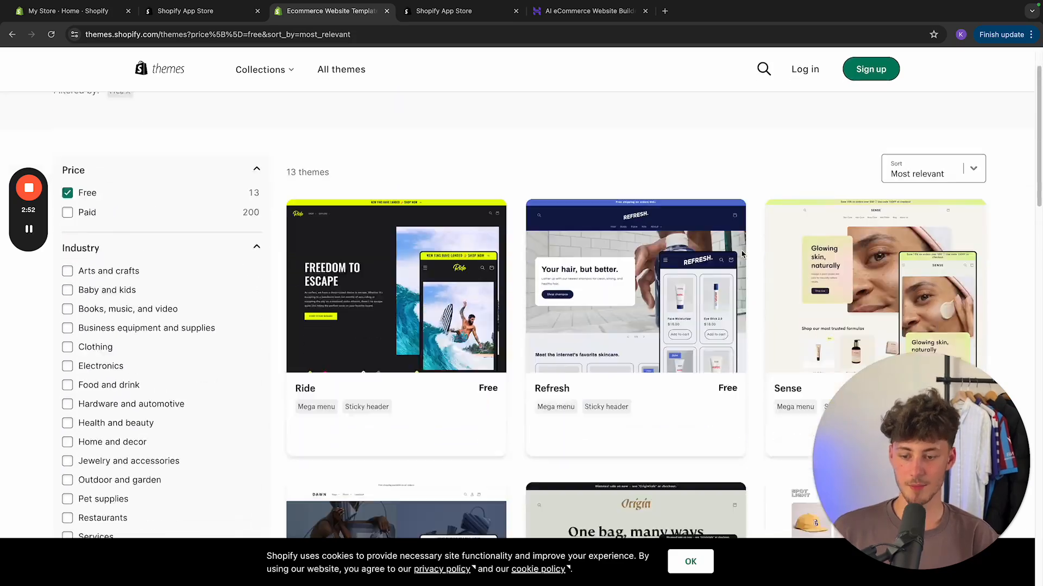
scroll("down", 3)
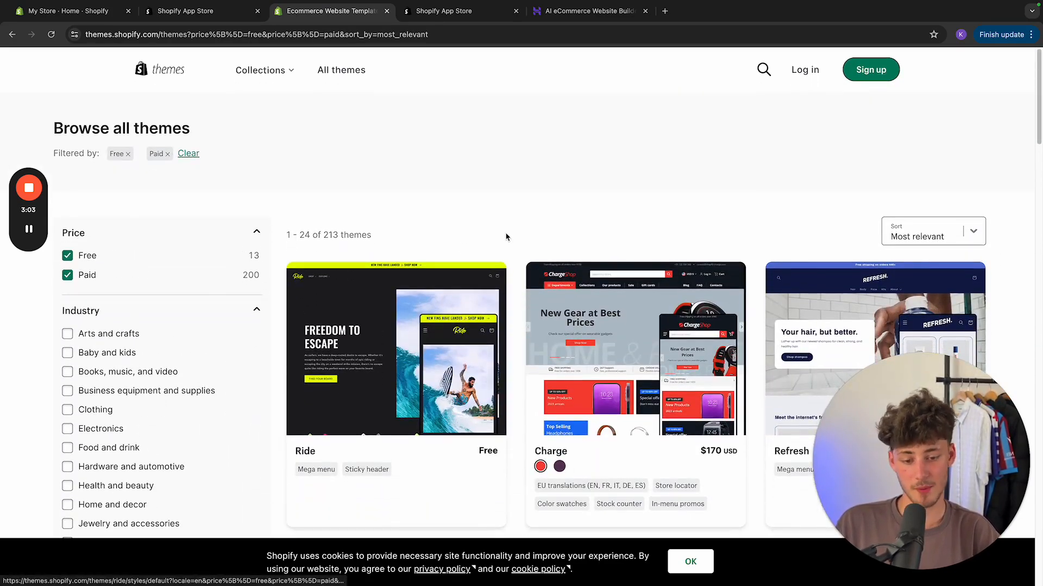
scroll("down", 3)
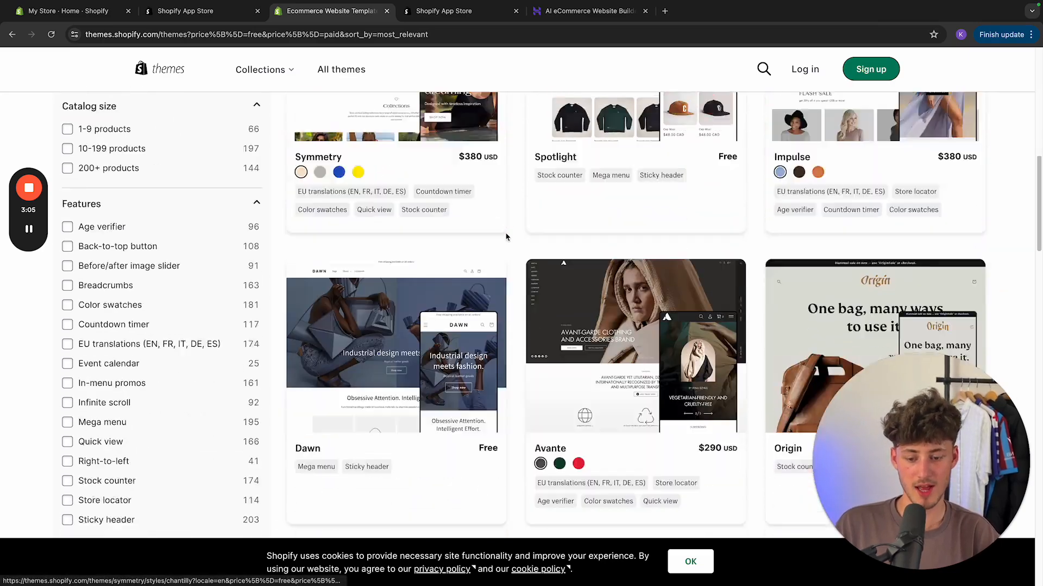
scroll("down", 3)
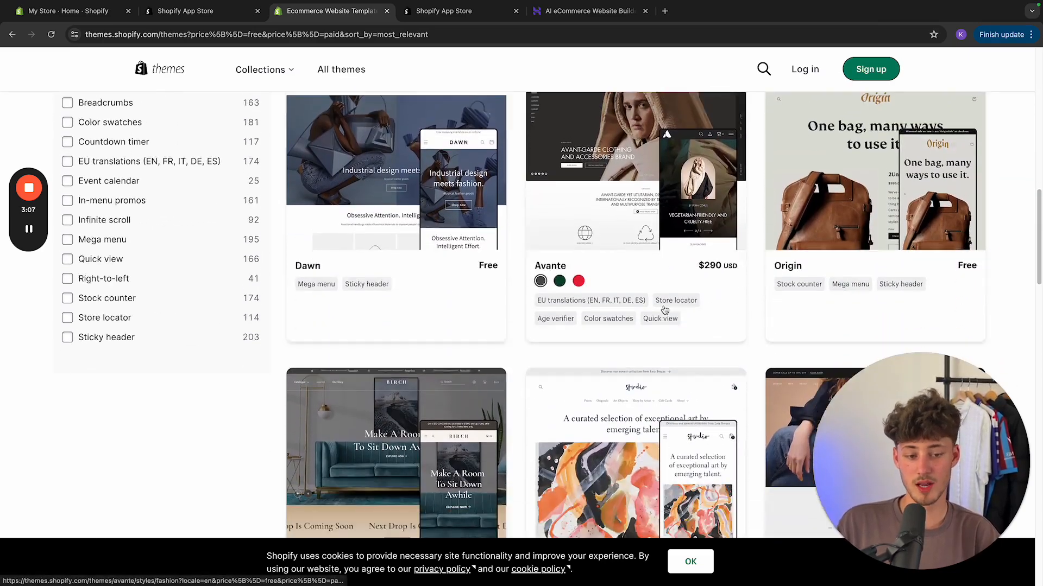
scroll("down", 3)
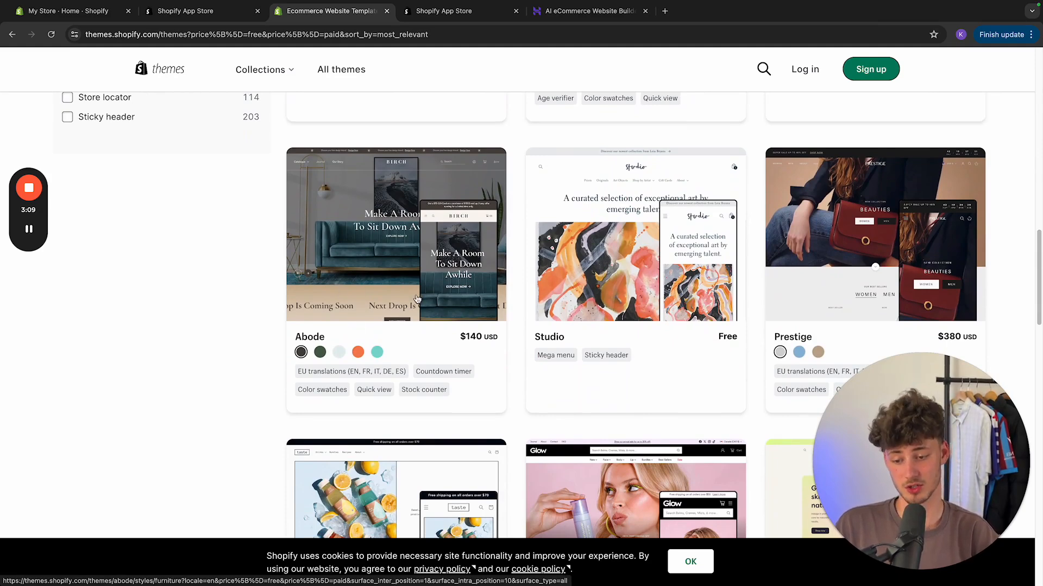
- Preview the Abode furniture theme, close it, and switch to Hostinger's ecommerce builder page
left_click(396, 234)
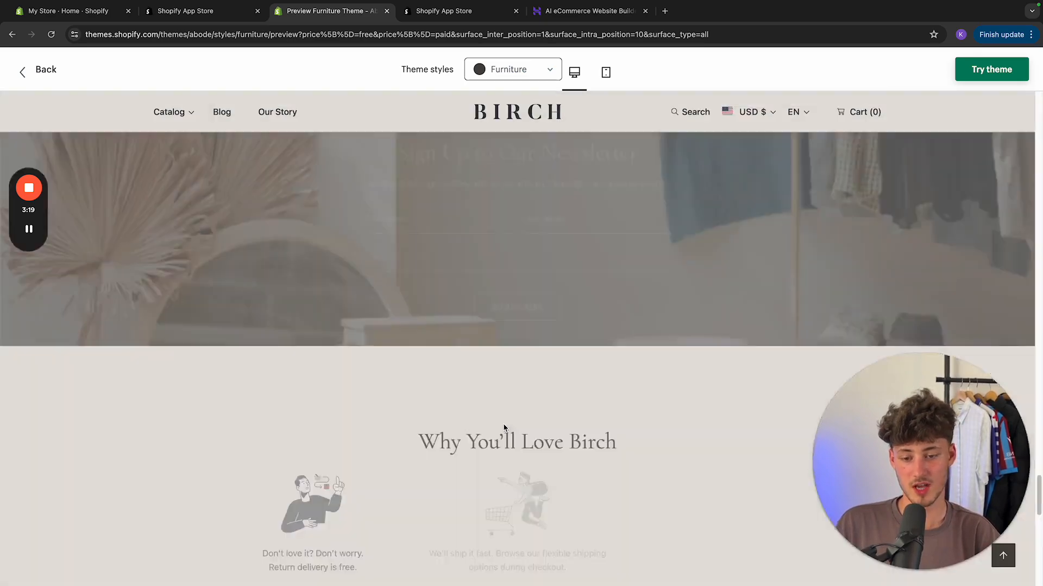
scroll("down", 3)
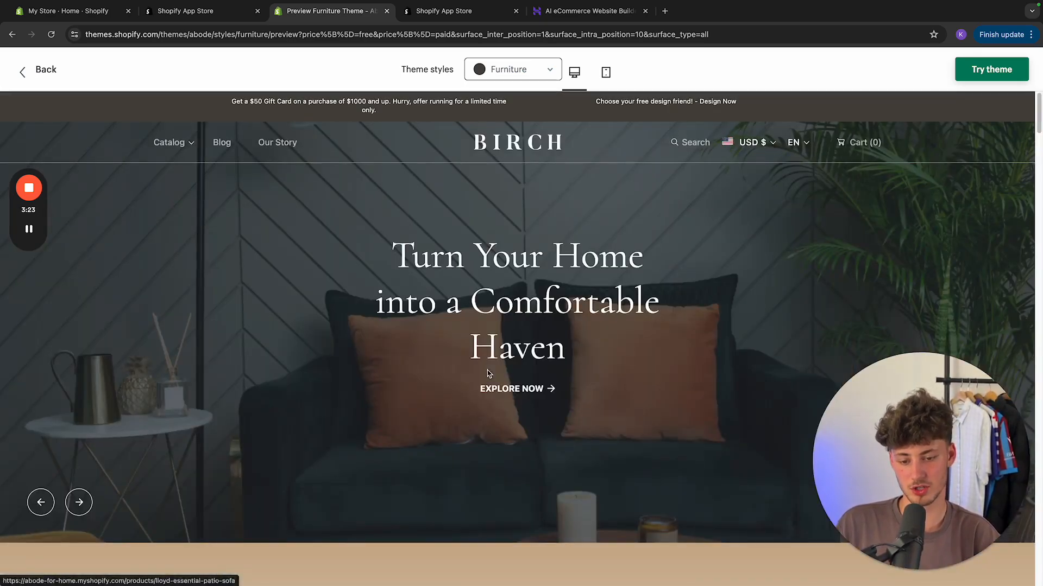
left_click(203, 11)
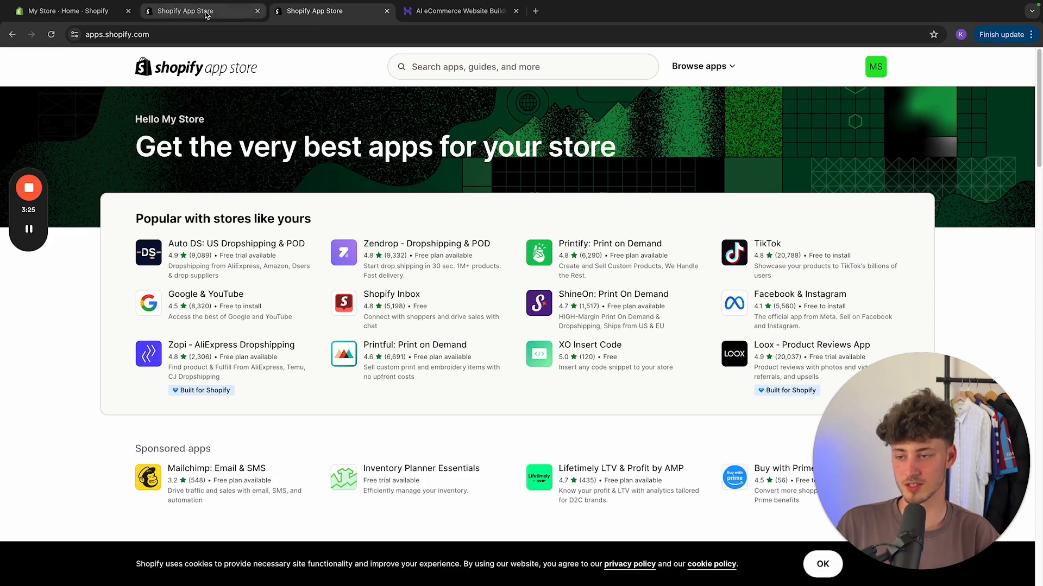
left_click(66, 10)
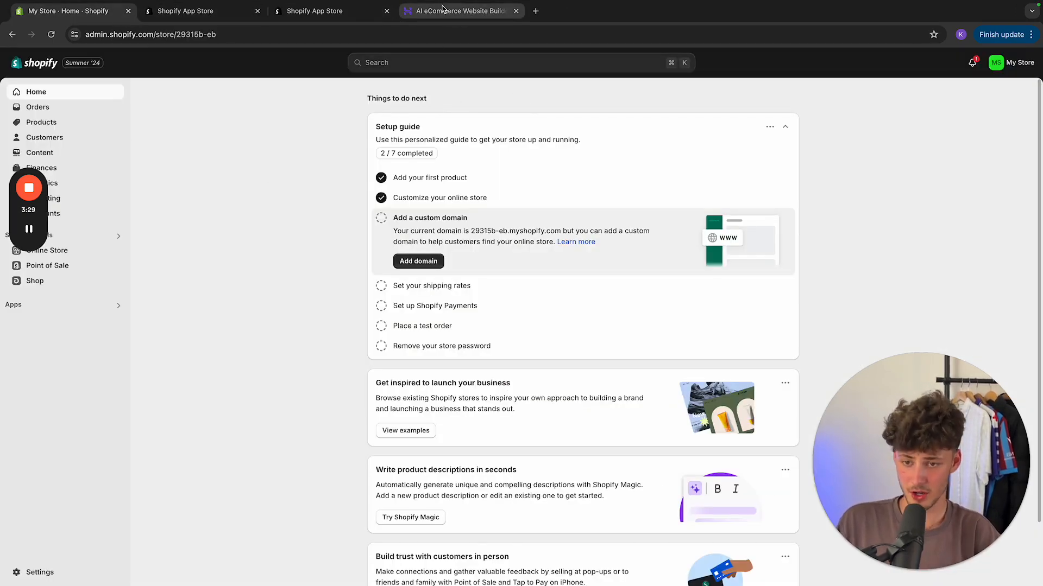
left_click(458, 11)
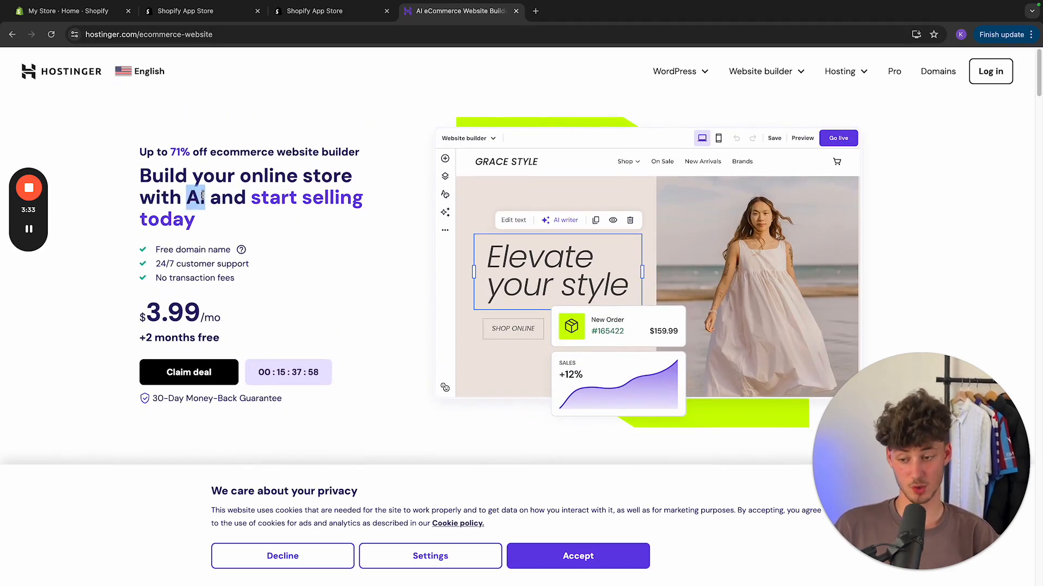
- Scroll Hostinger's ecommerce page to the store templates and open the Feyer menswear preview
scroll("down", 3)
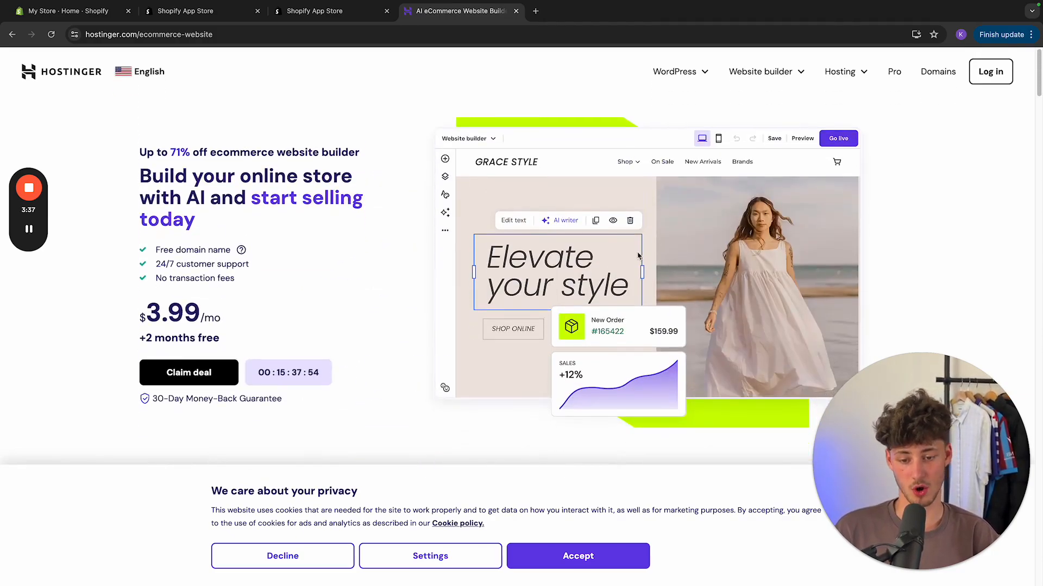
scroll("down", 3)
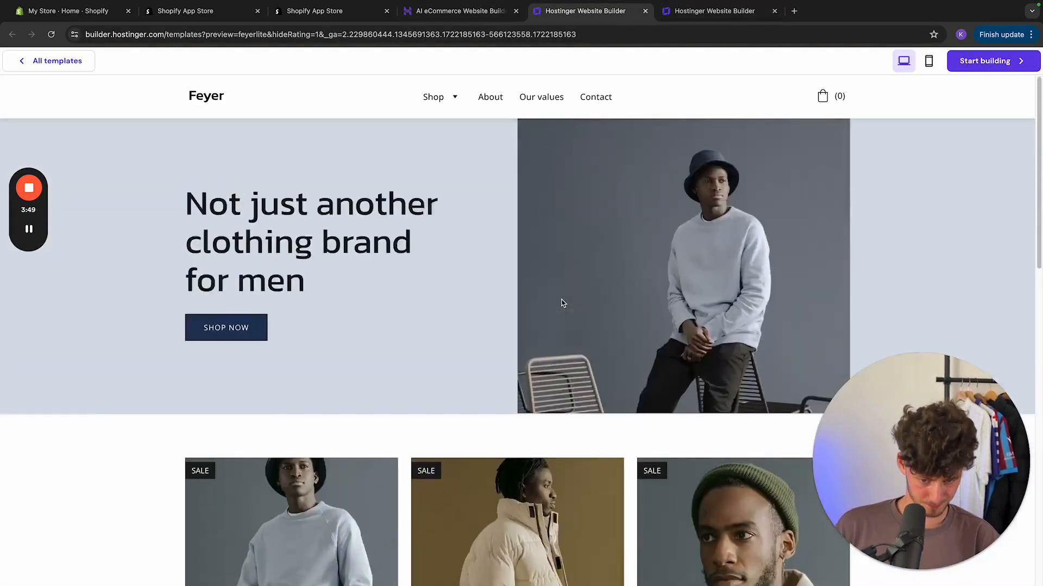
- Browse the Mina ceramics template preview, then close the template preview tabs
scroll("down", 3)
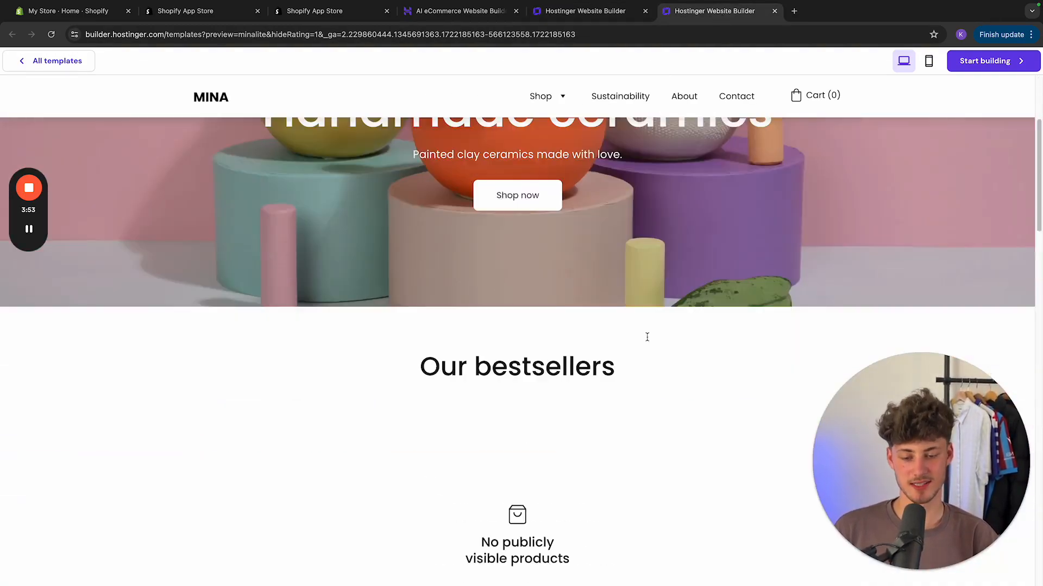
scroll("down", 3)
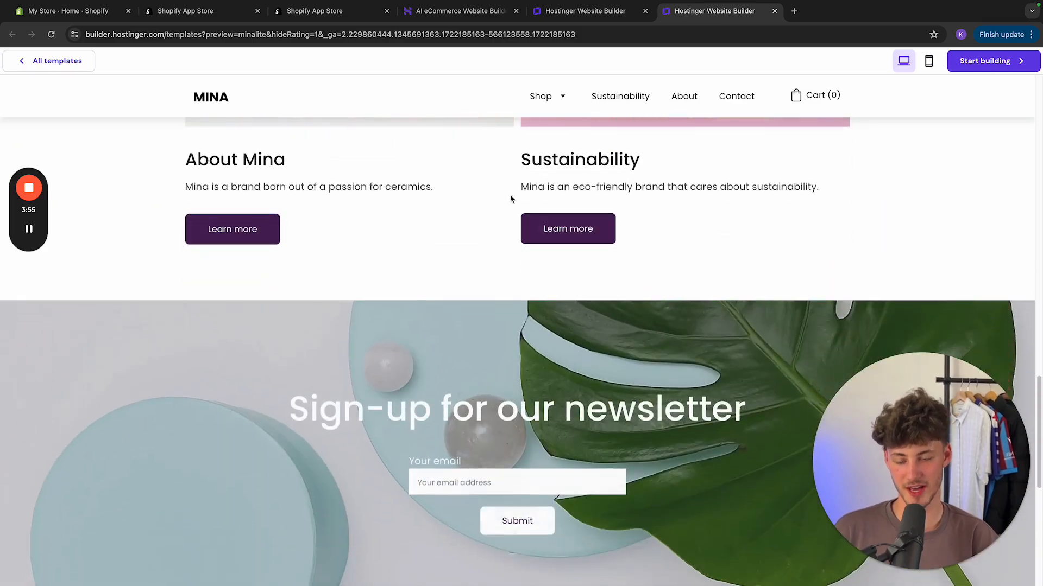
left_click(457, 11)
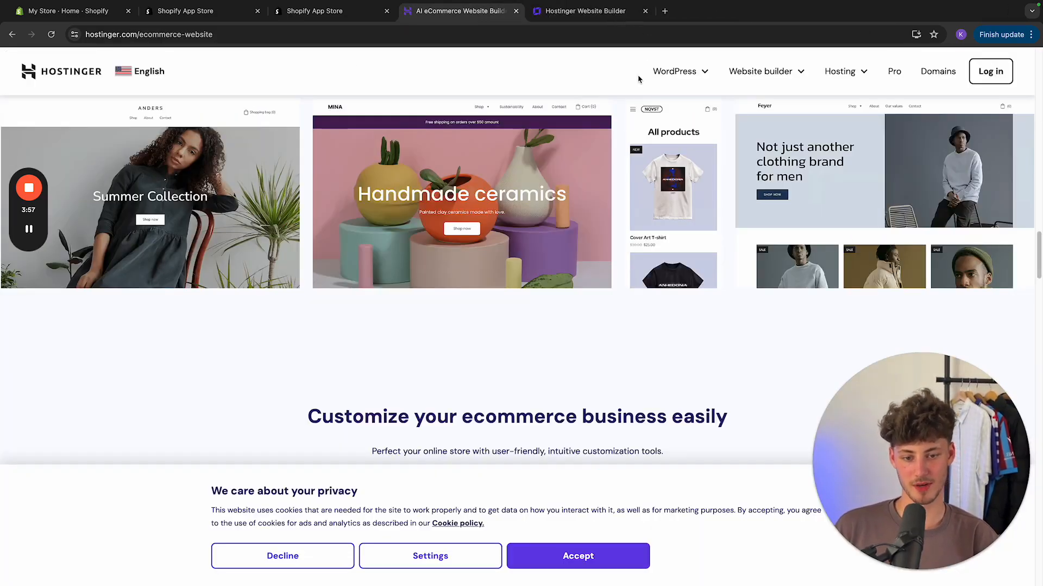
left_click(585, 10)
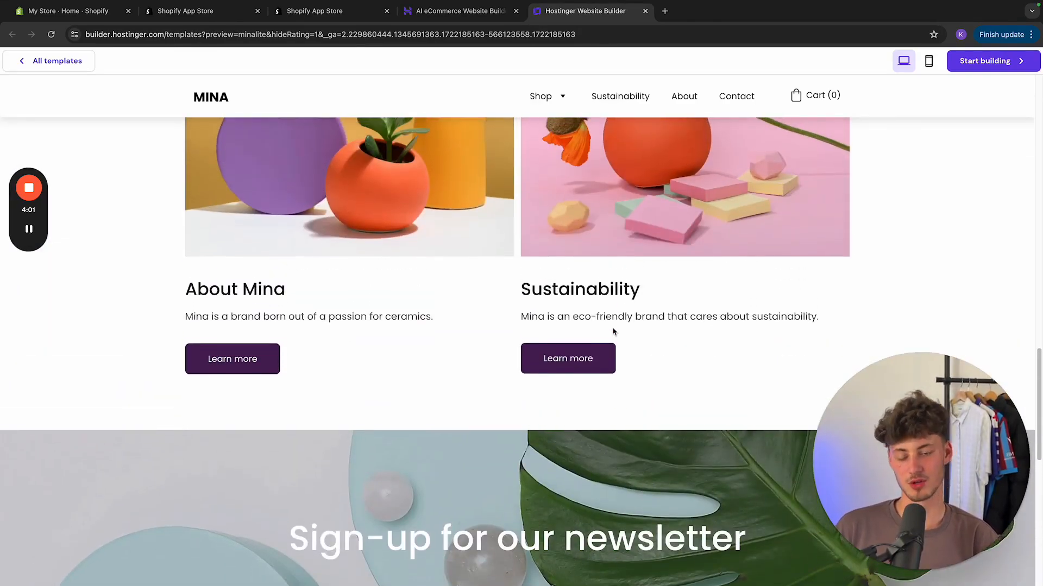
scroll("up", 3)
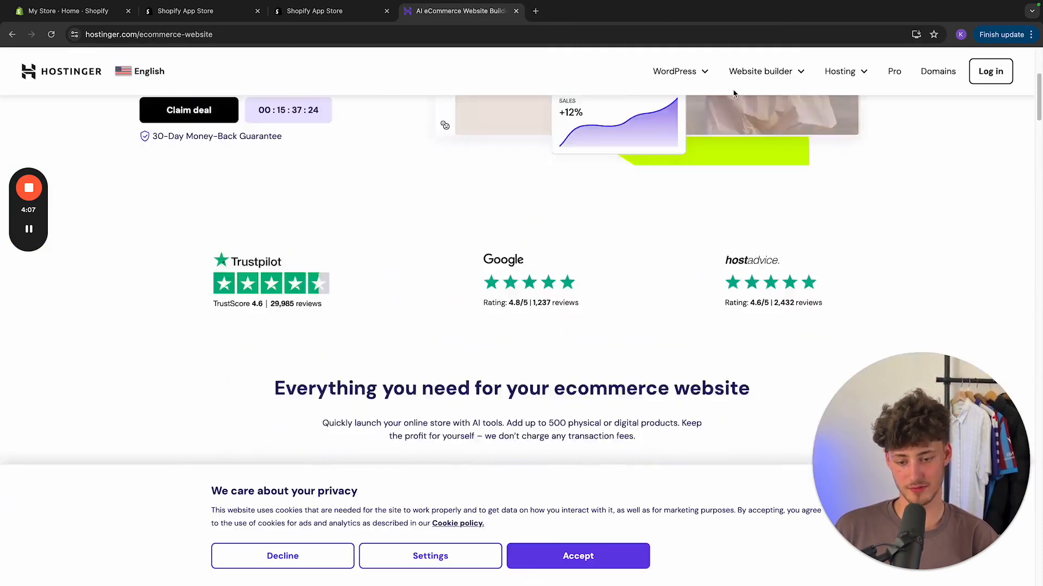
- Scroll past Hostinger's ratings and open Shopify's pricing page (Basic €24, Shopify €69, Advanced €289)
scroll("down", 3)
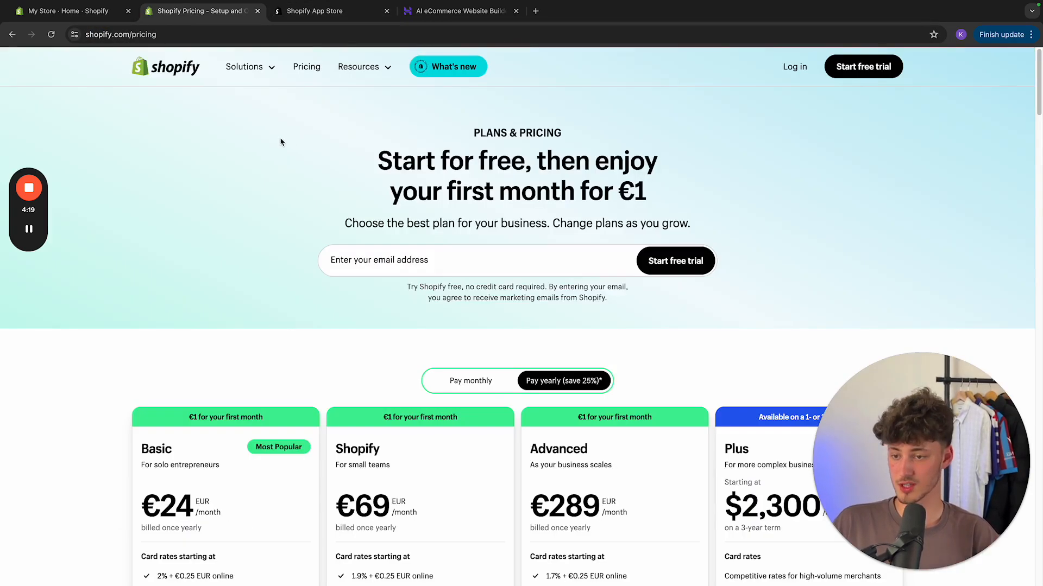
- Scroll to Shopify's plan cards, then switch to Hostinger's $3.99 Business builder plan
scroll("down", 3)
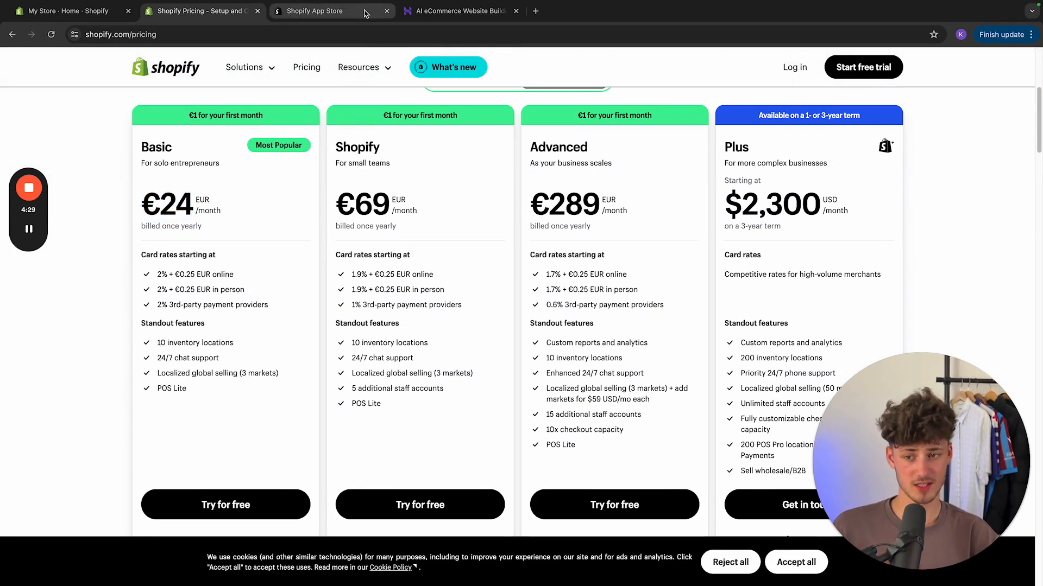
left_click(459, 10)
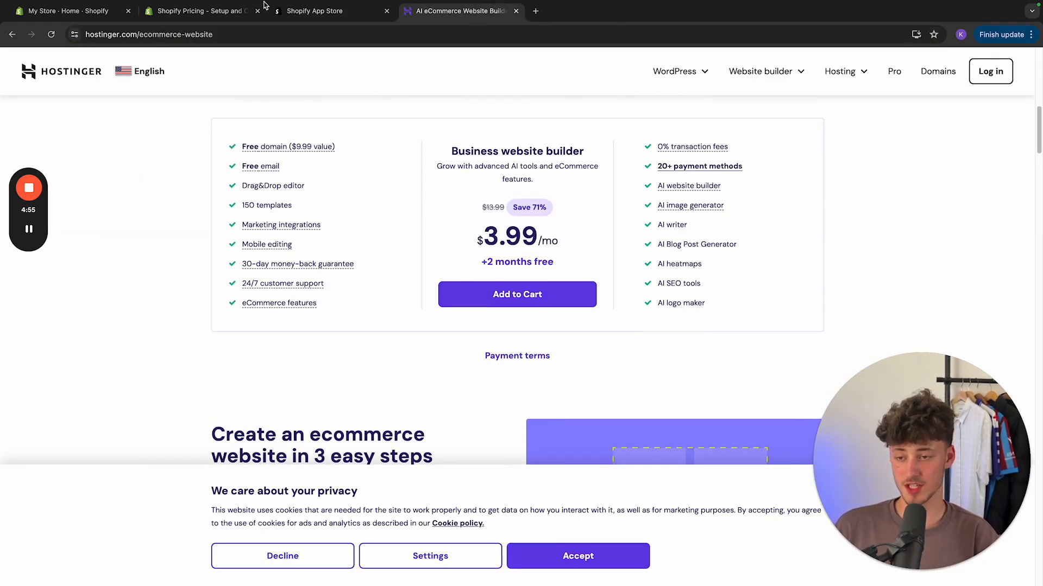
left_click(197, 11)
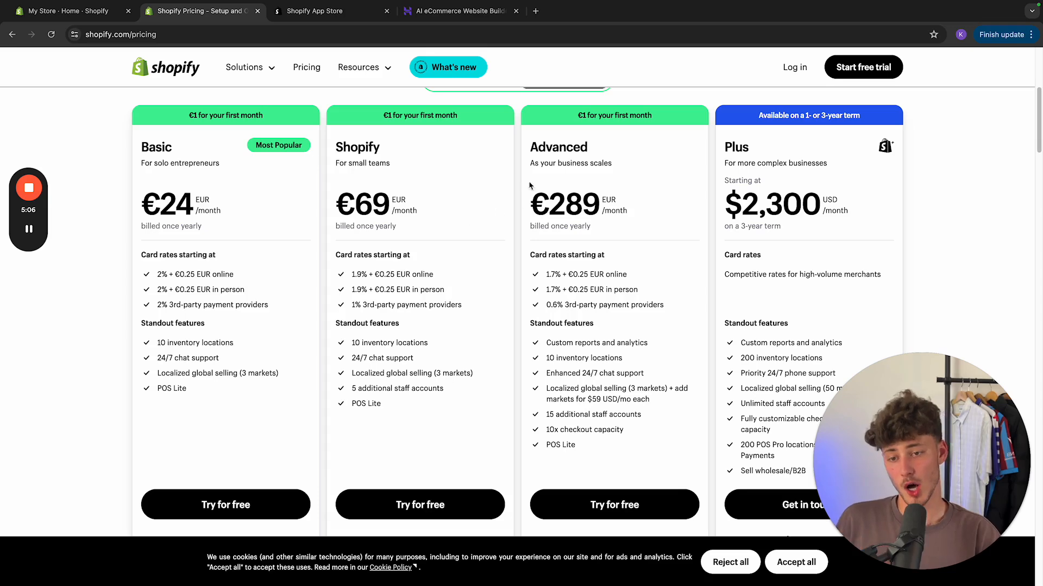
left_click(459, 11)
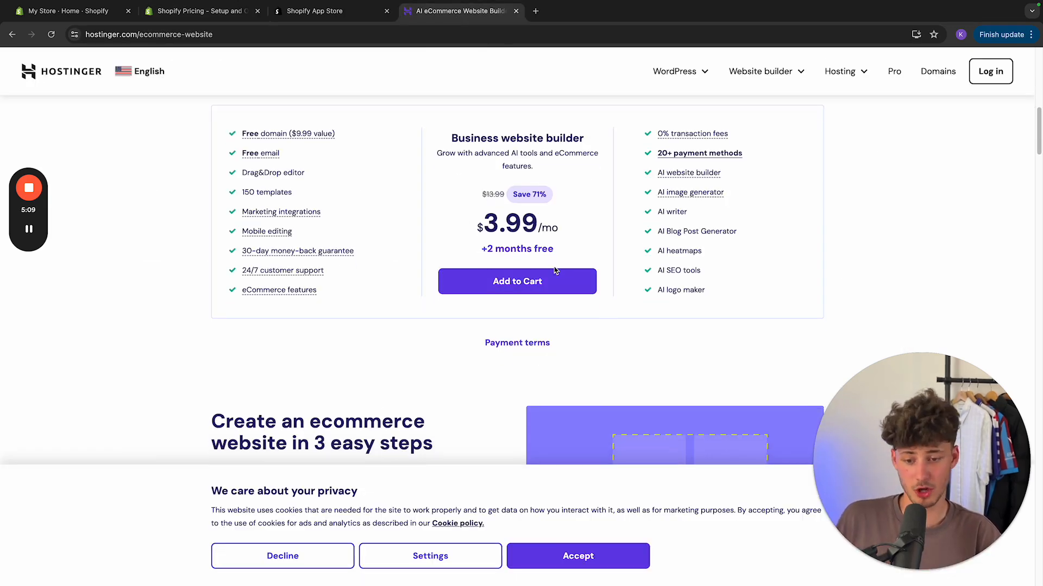